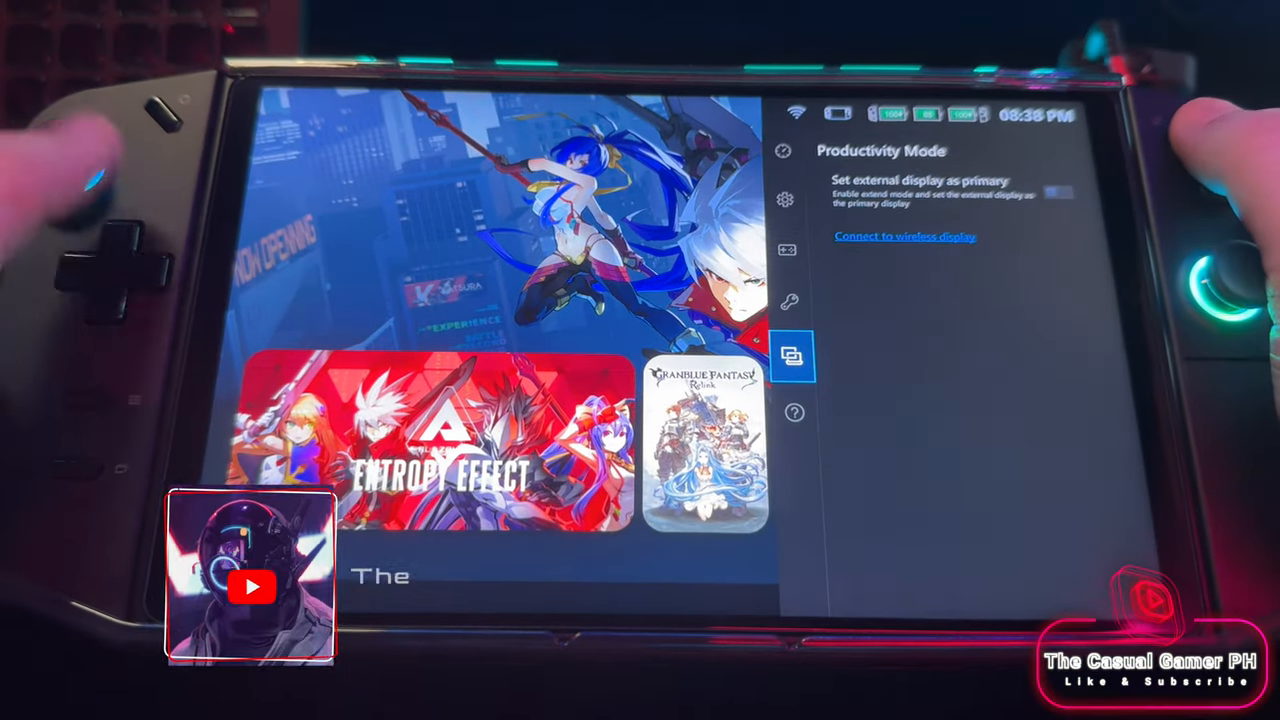
Keep GPU scaling on, set Scaling Mode to Full panel and enable Integer Scaling
{"action": "left_click", "coordinate": [788, 198]}
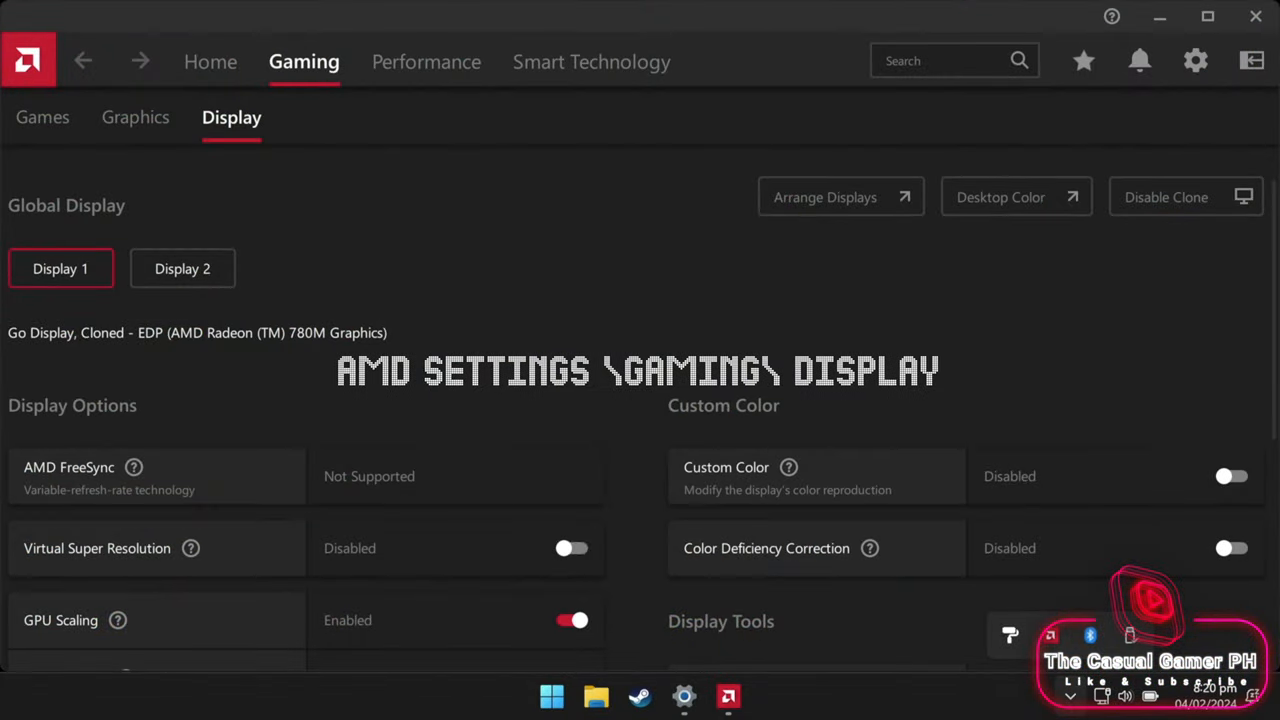
{"action": "left_click", "coordinate": [136, 116]}
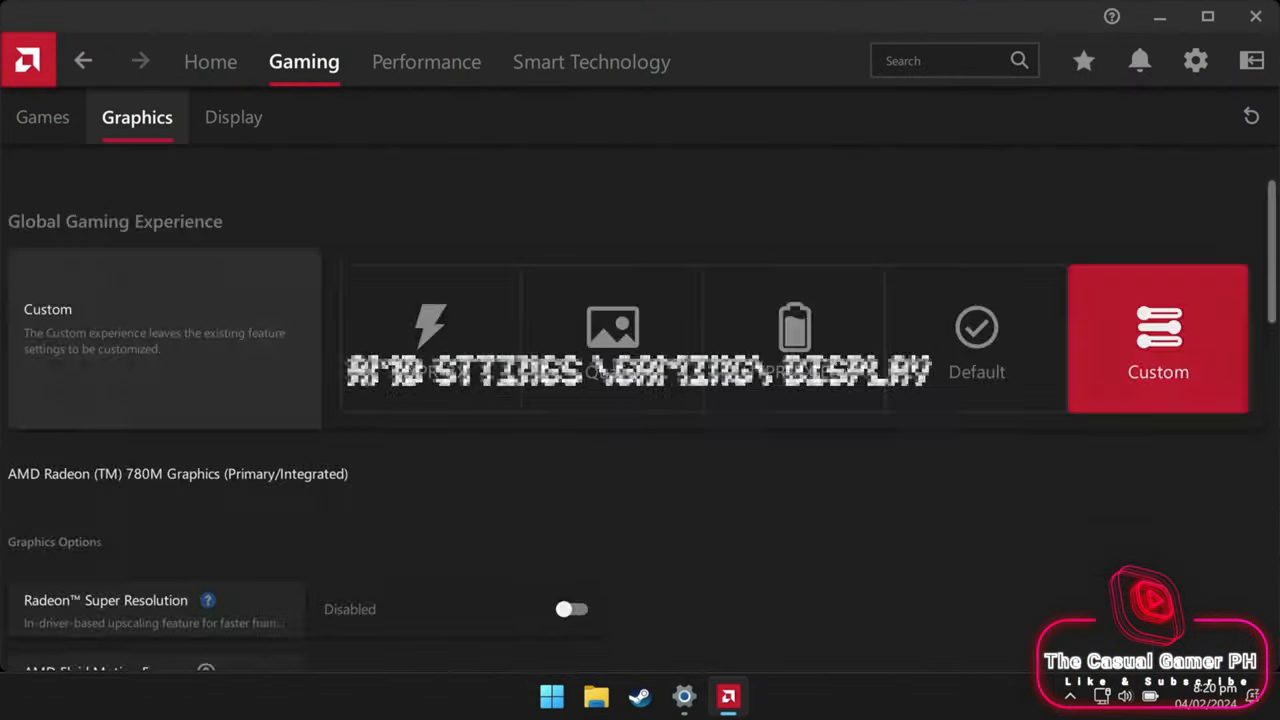
{"action": "left_click", "coordinate": [232, 116]}
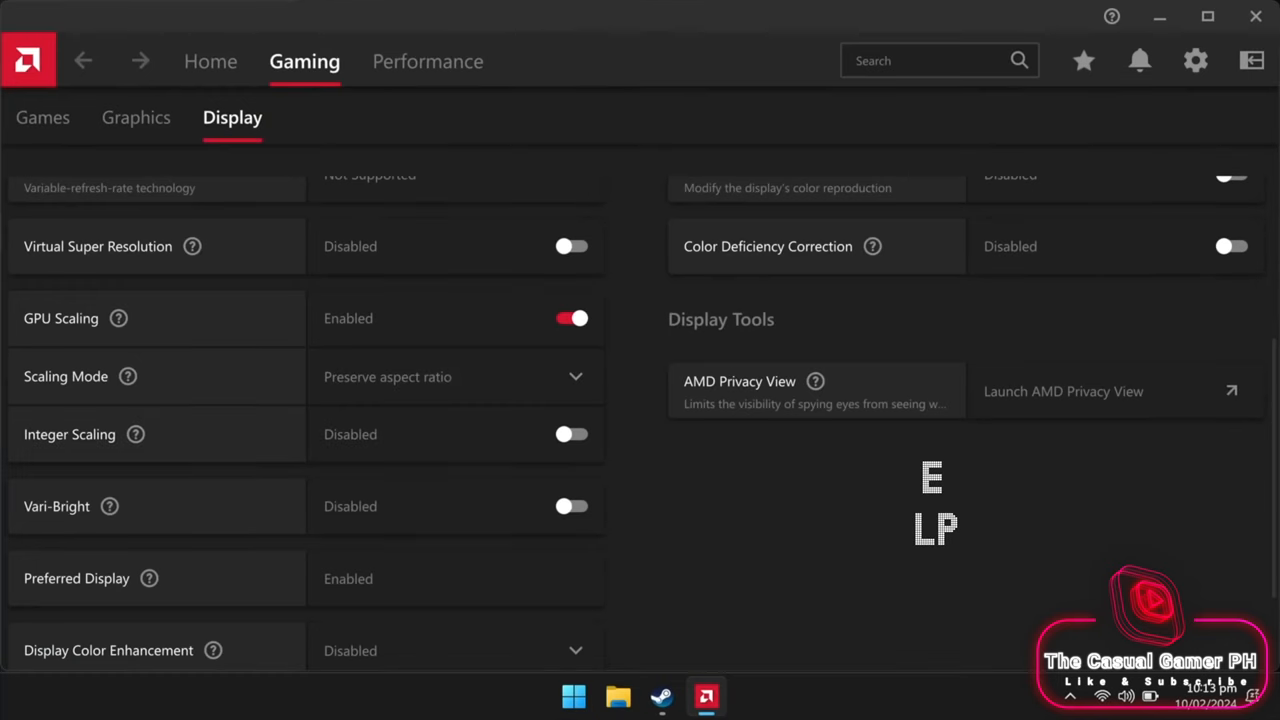
{"action": "left_click", "coordinate": [456, 376]}
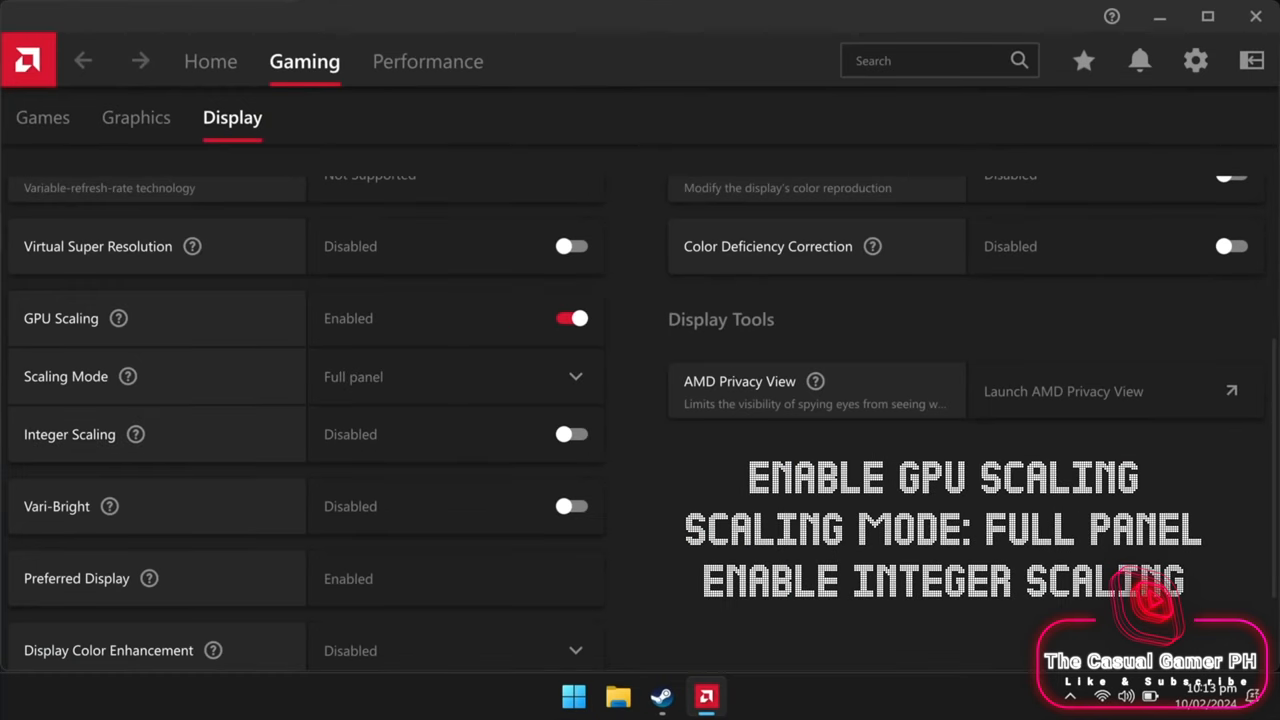
{"action": "left_click", "coordinate": [572, 434]}
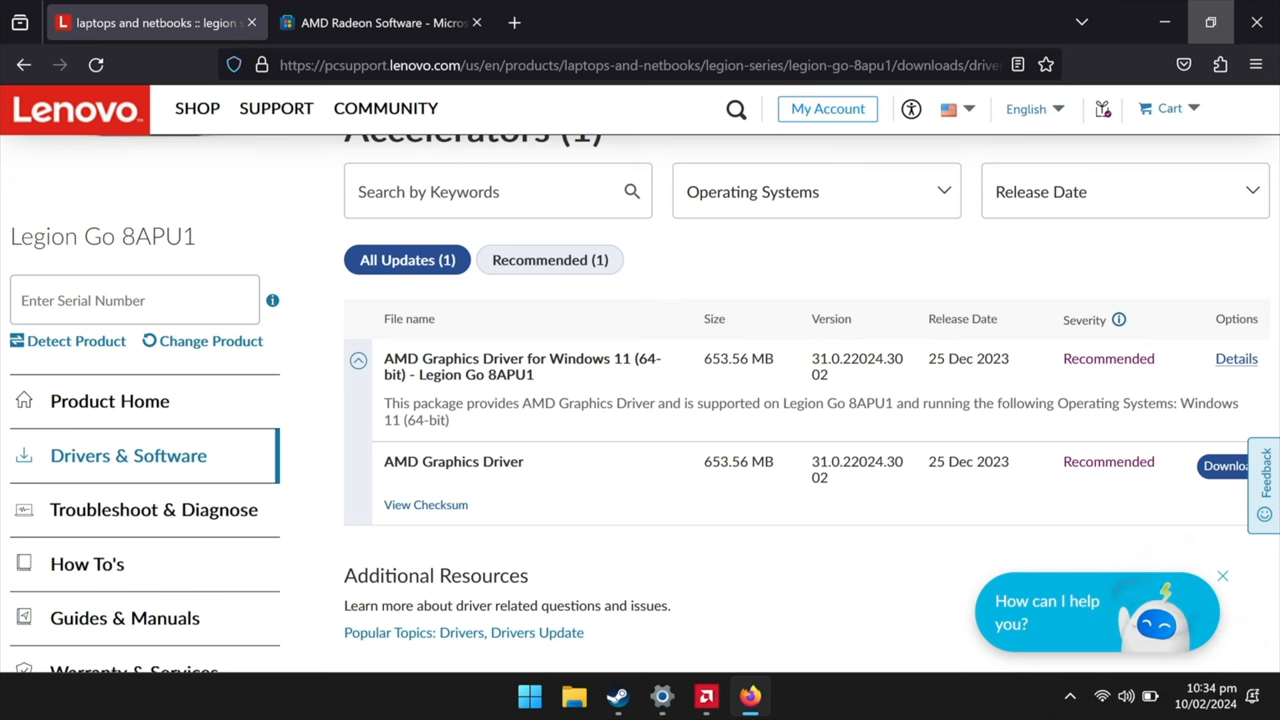
{"action": "left_click", "coordinate": [380, 22]}
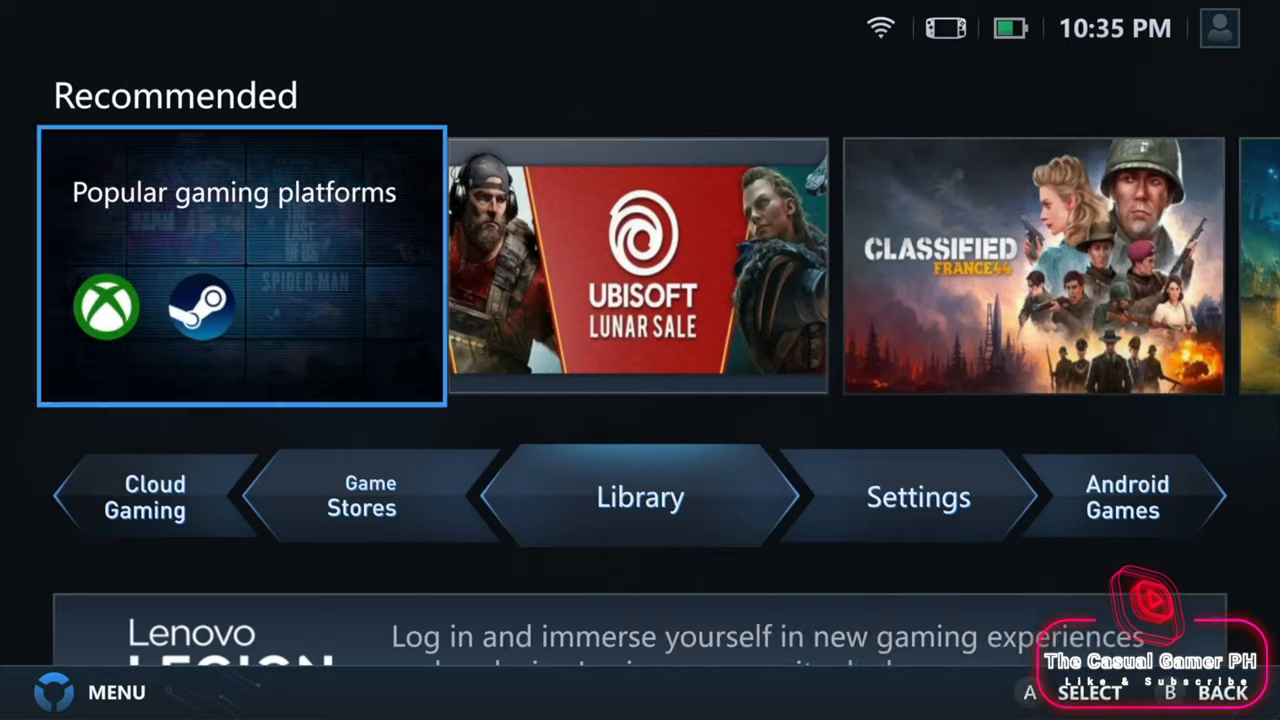
Show Legion Space's General settings page with version V1.0.2.7
{"action": "left_click", "coordinate": [916, 496]}
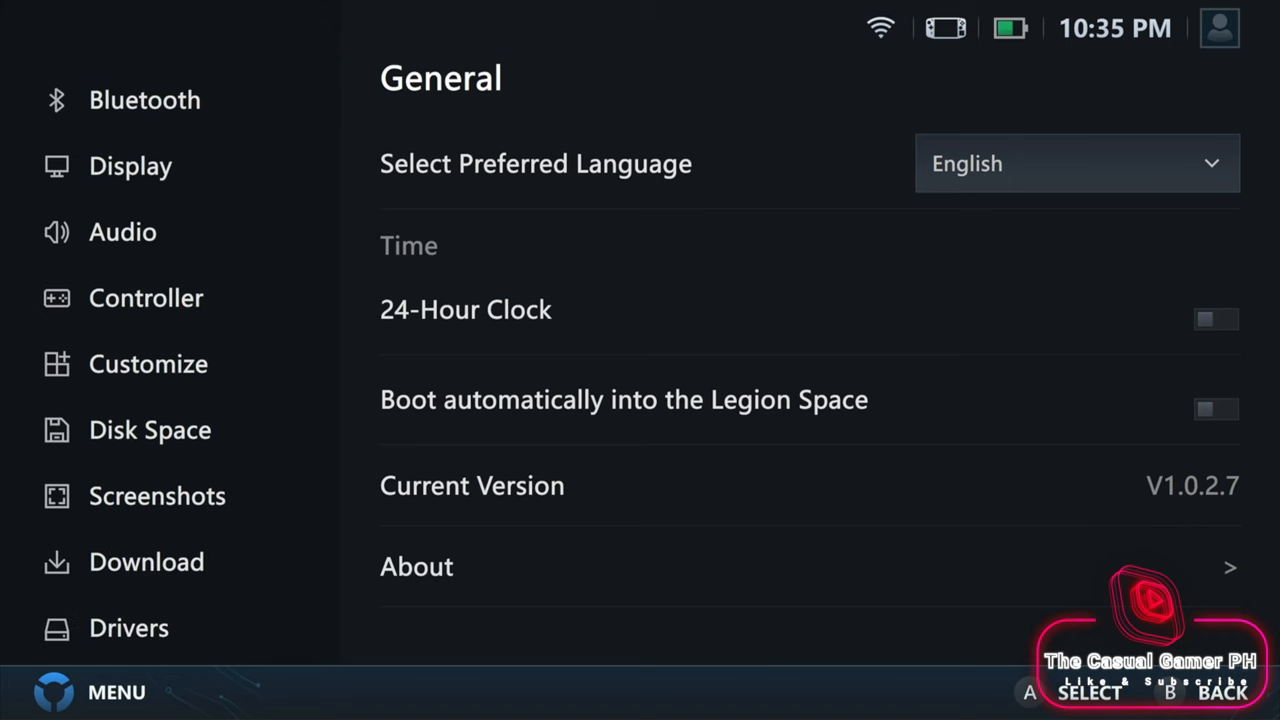
{"action": "left_click", "coordinate": [416, 568]}
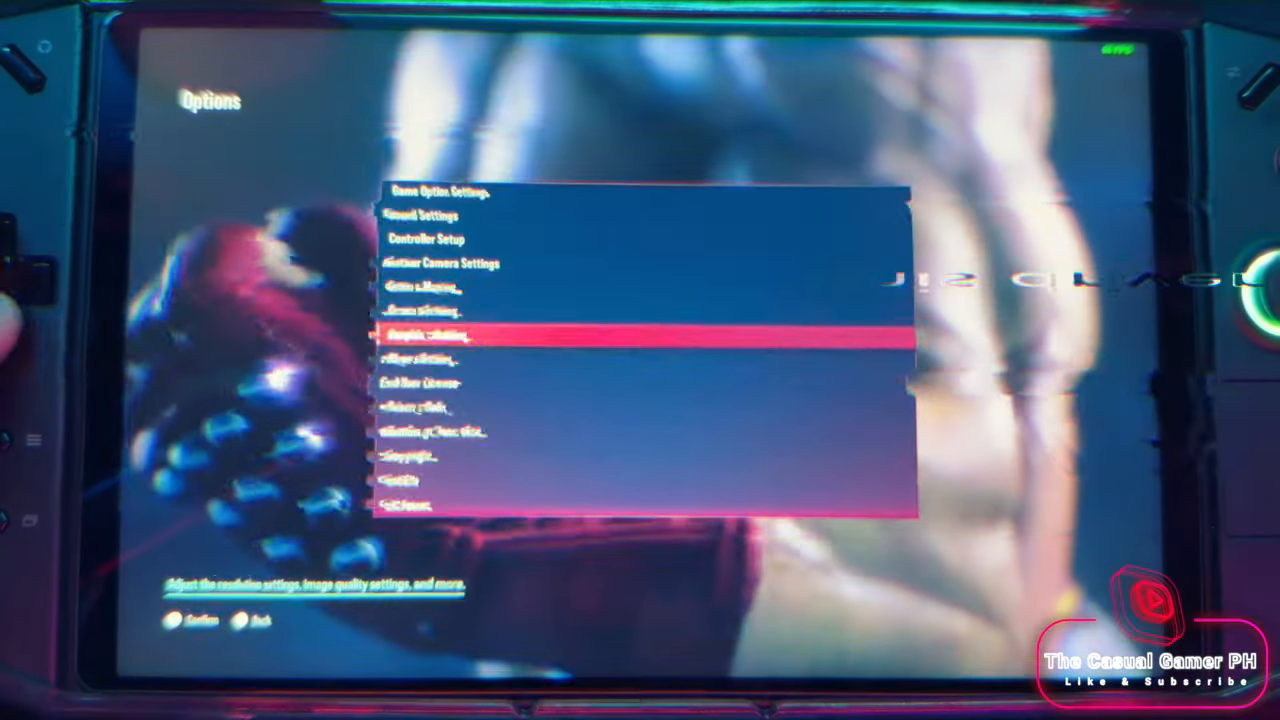
Set Tekken 8 to full screen at 1,280 x 800 with rendering scale 85
{"action": "left_click", "coordinate": [440, 330]}
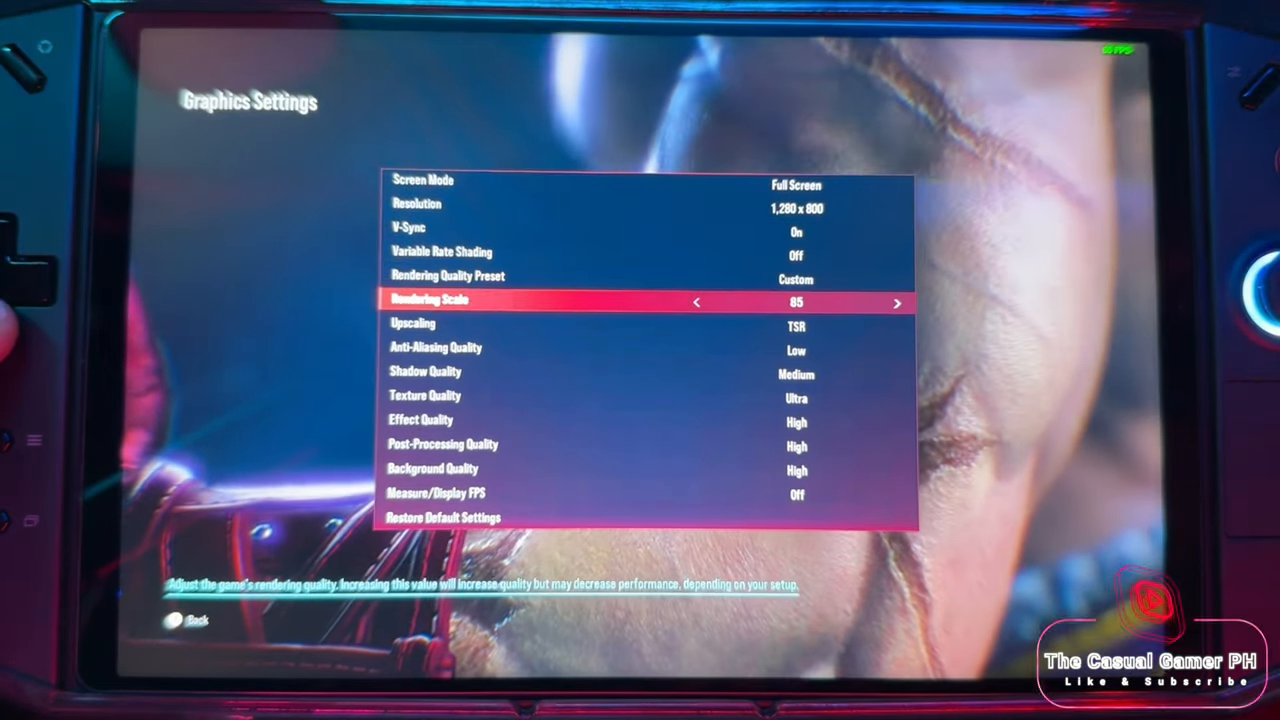
{"action": "left_click", "coordinate": [696, 300]}
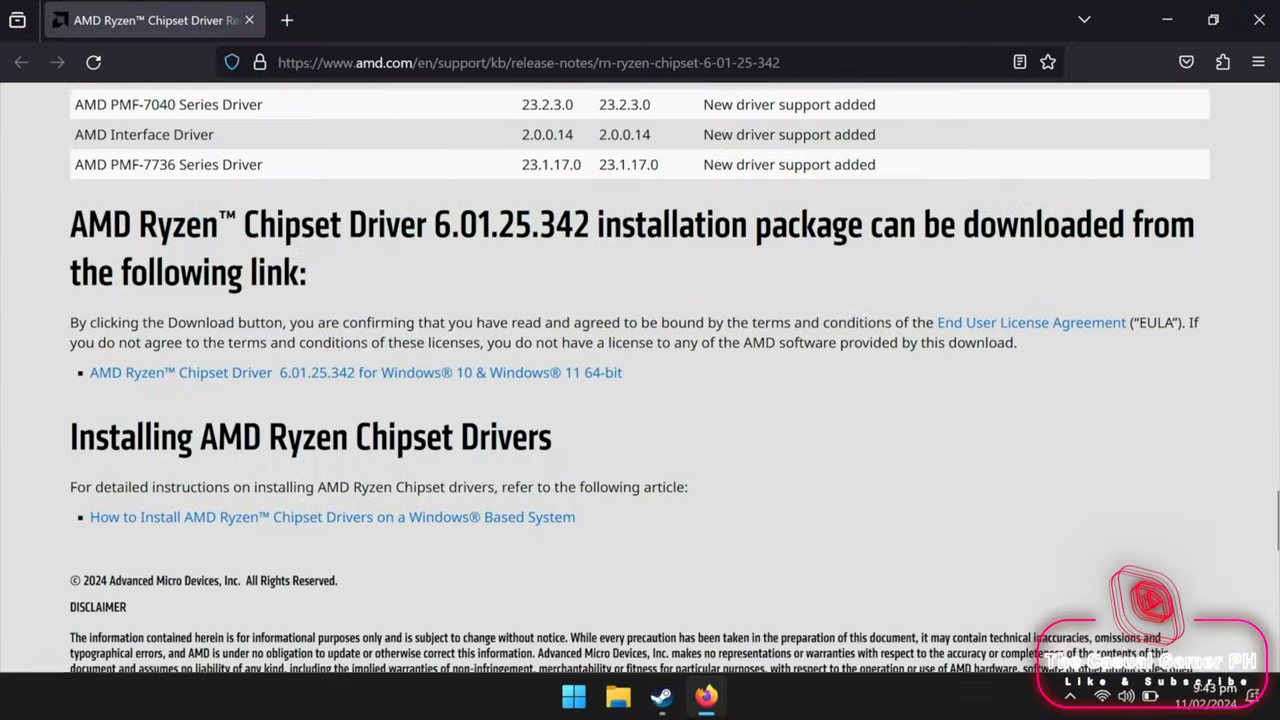
Scroll the release notes down to the Ryzen Chipset Driver 6.01.25.342 download link
{"action": "scroll", "scroll_direction": "down", "scroll_amount": 3}
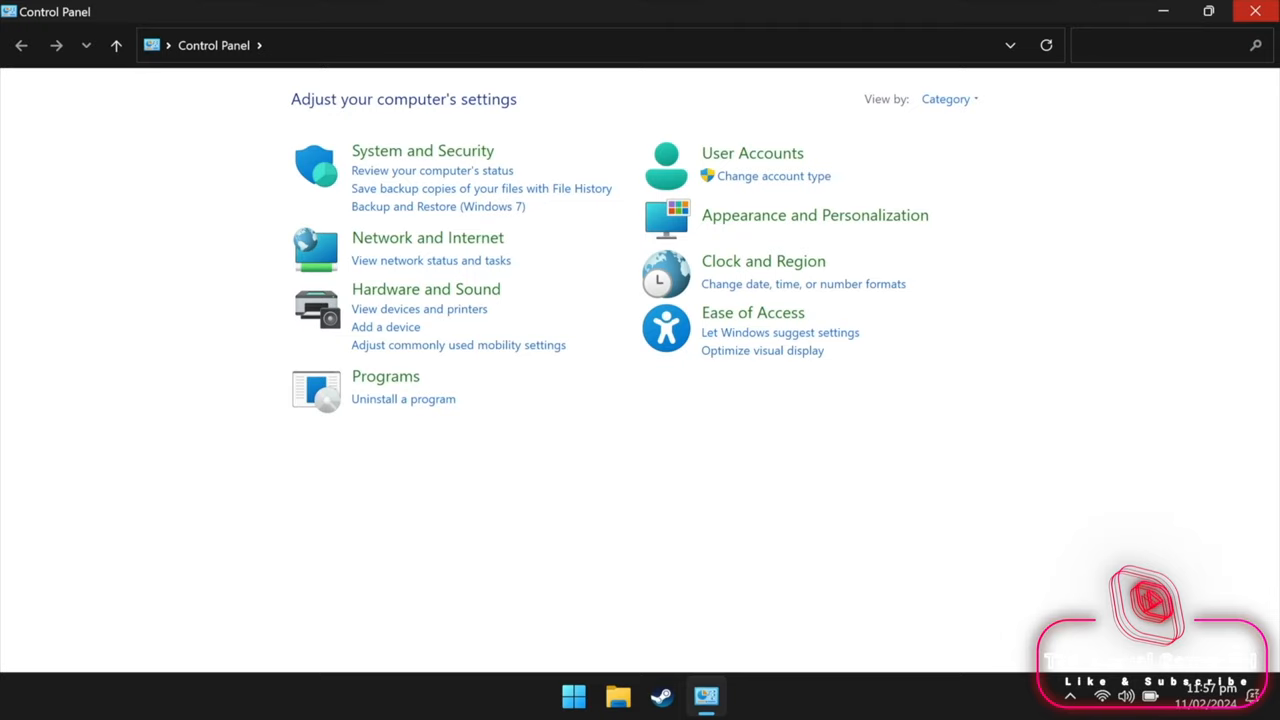
Set the Balanced plan's display and sleep to Never on battery and plugged in
{"action": "left_click", "coordinate": [422, 150]}
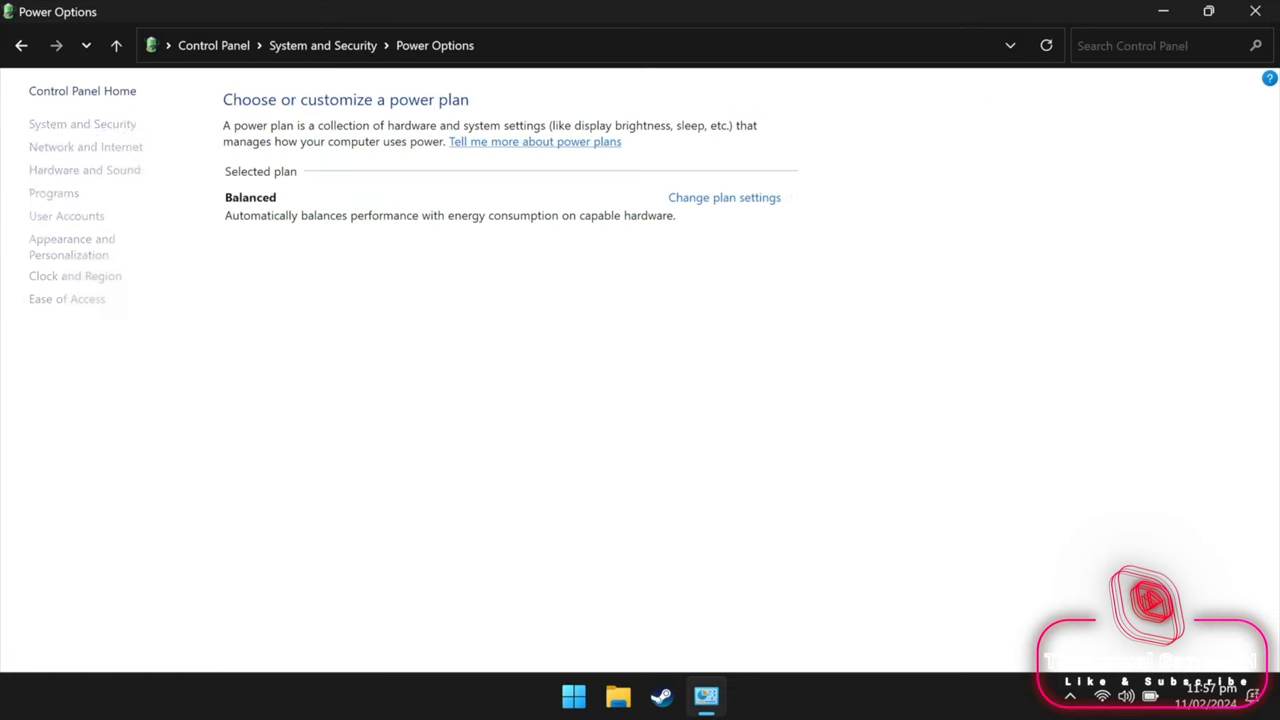
{"action": "left_click", "coordinate": [724, 198]}
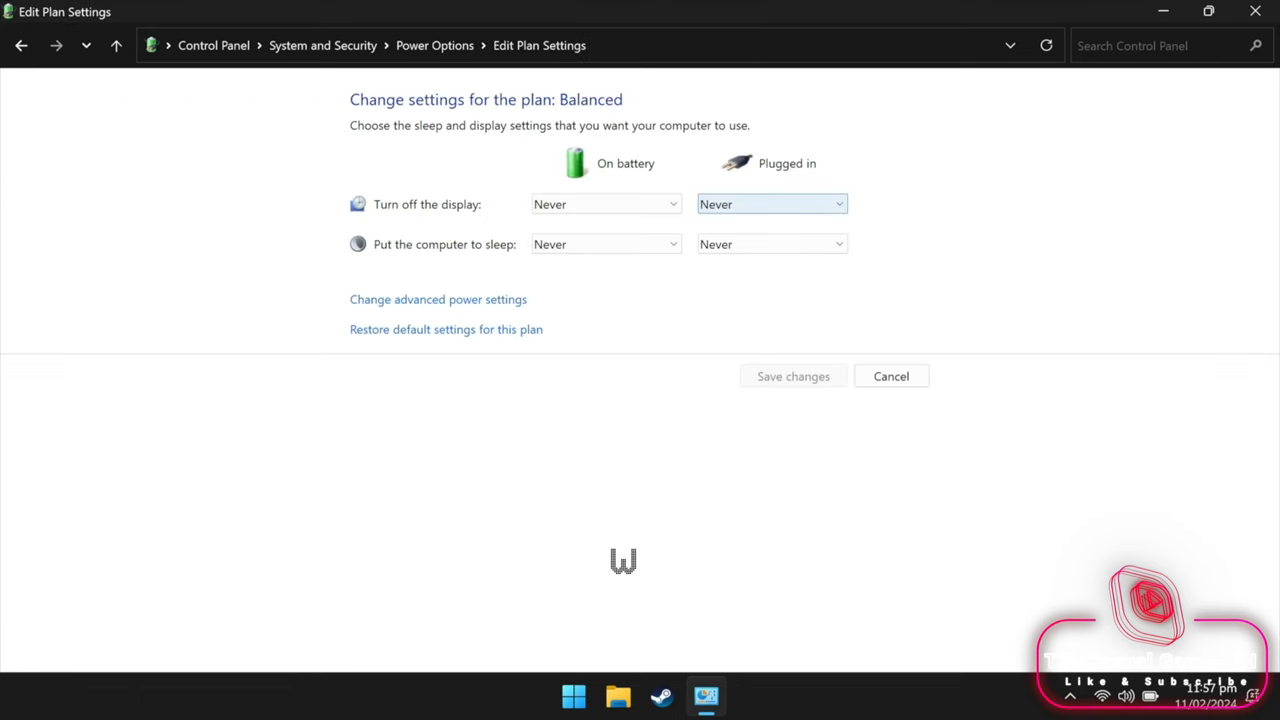
{"action": "left_click", "coordinate": [438, 300]}
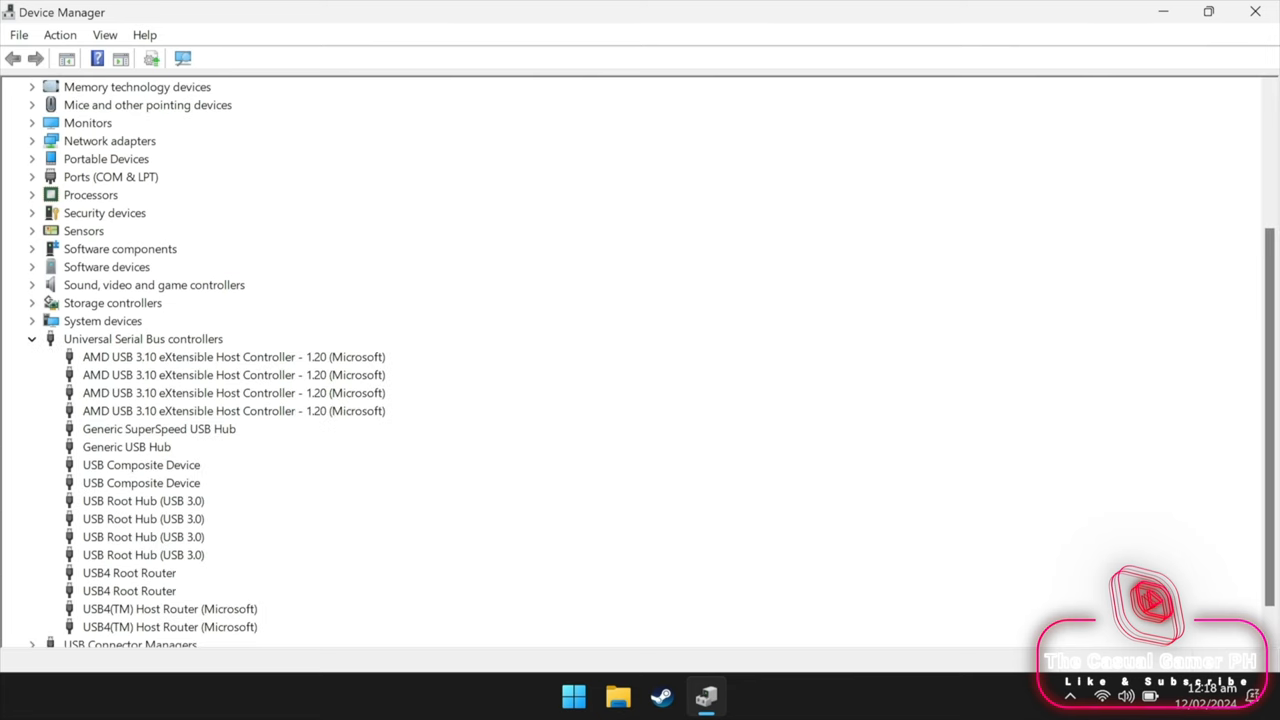
Adjust Power Management checkboxes for each USB4 Root Router so the handheld sleeps and wakes properly
{"action": "left_click", "coordinate": [128, 572]}
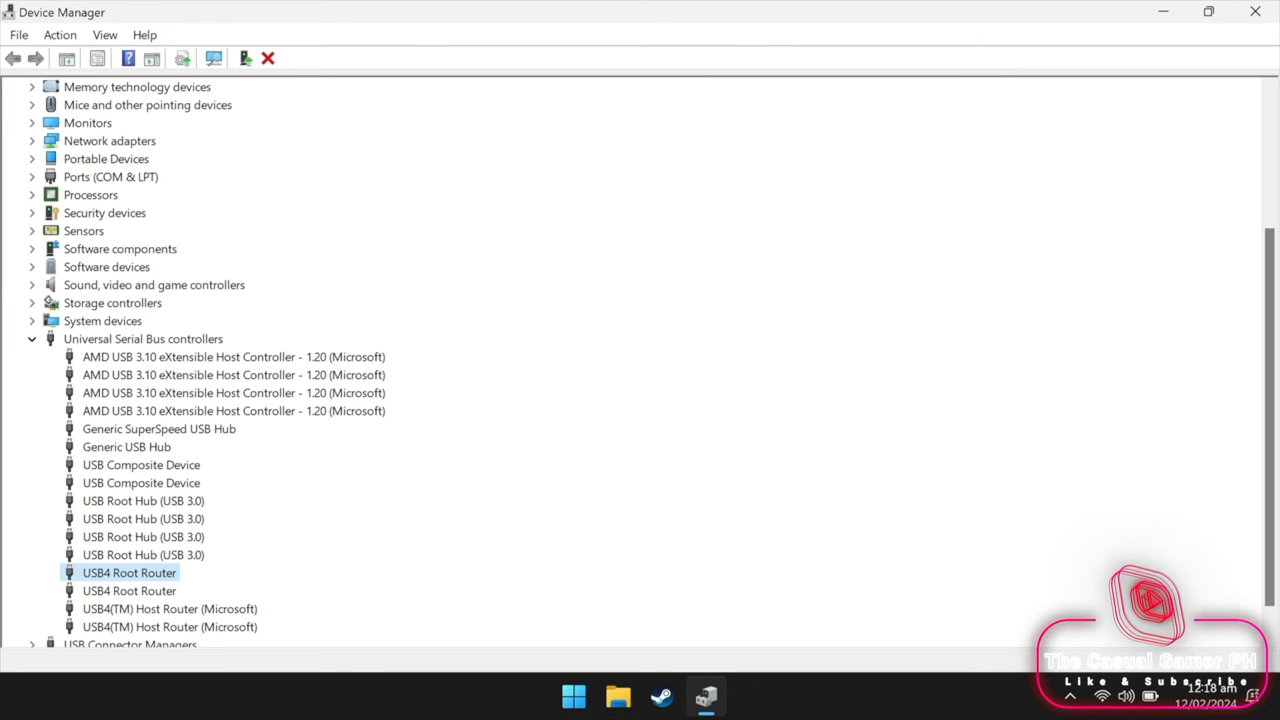
{"action": "double_click", "coordinate": [128, 572]}
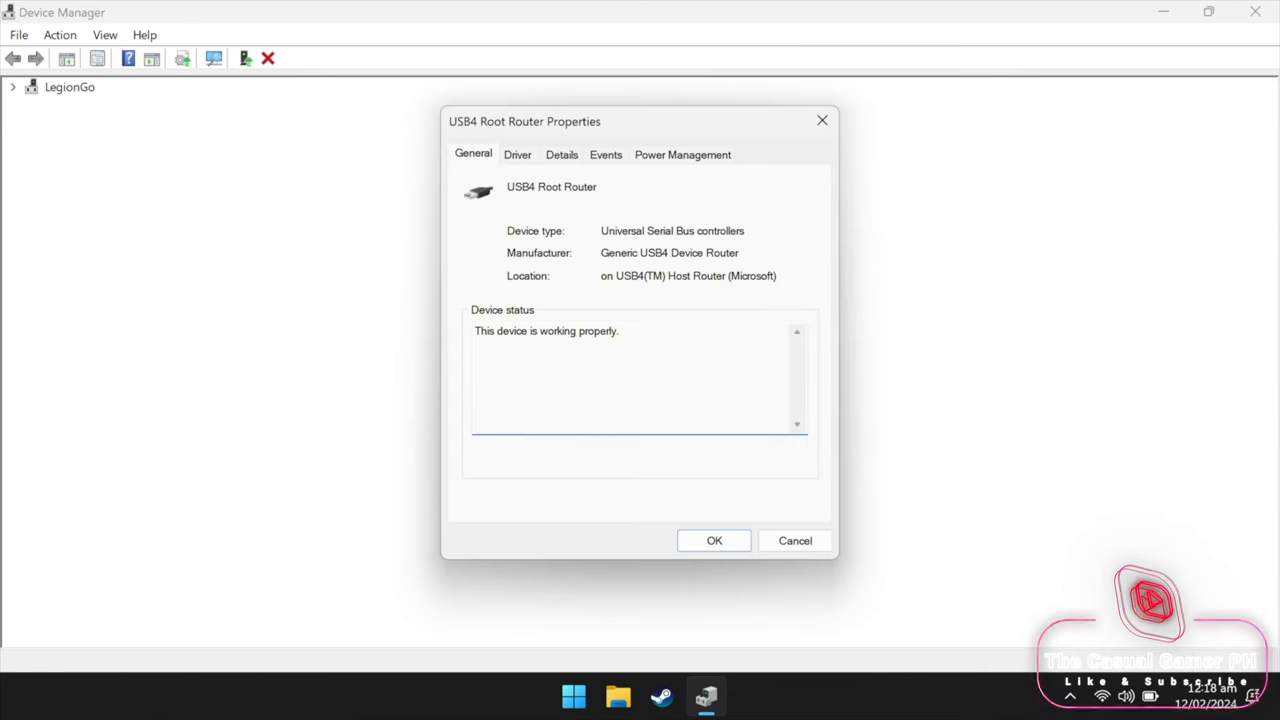
{"action": "left_click", "coordinate": [682, 154]}
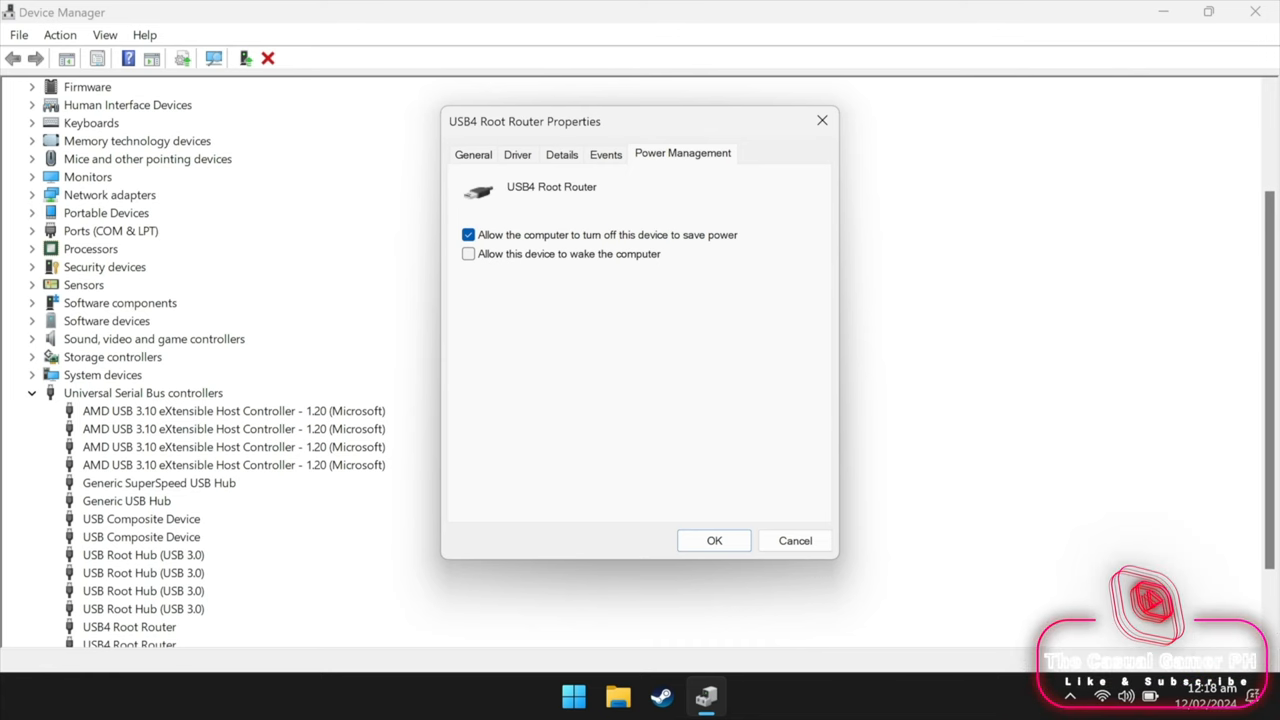
{"action": "left_click", "coordinate": [714, 540]}
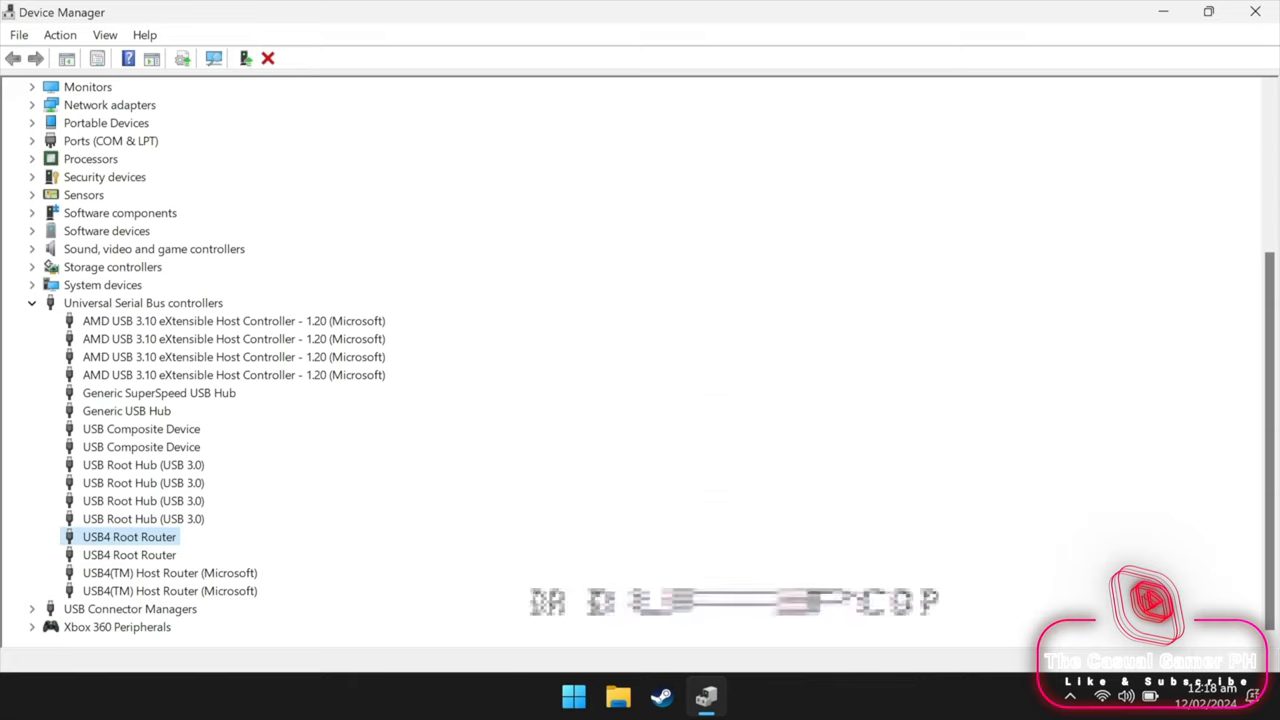
{"action": "double_click", "coordinate": [128, 536]}
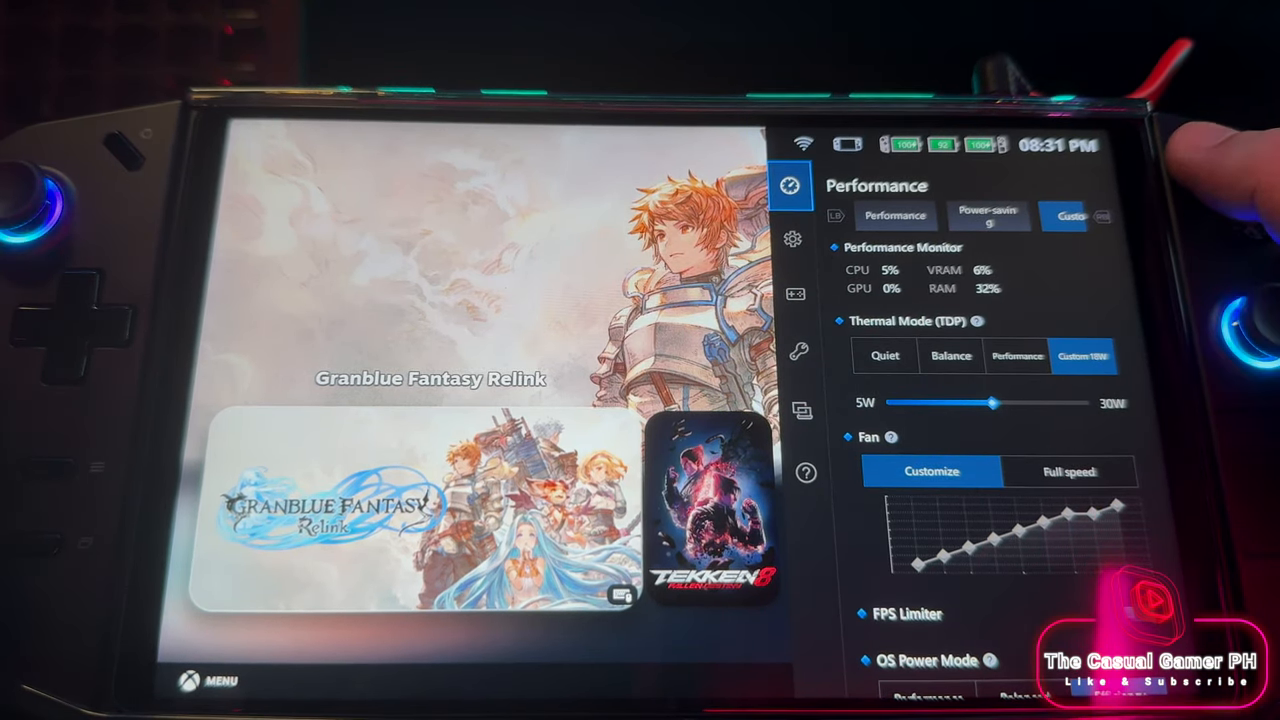
Dismiss the performance overlay and bring up Windows Start search with the touch keyboard
{"action": "left_click", "coordinate": [792, 350]}
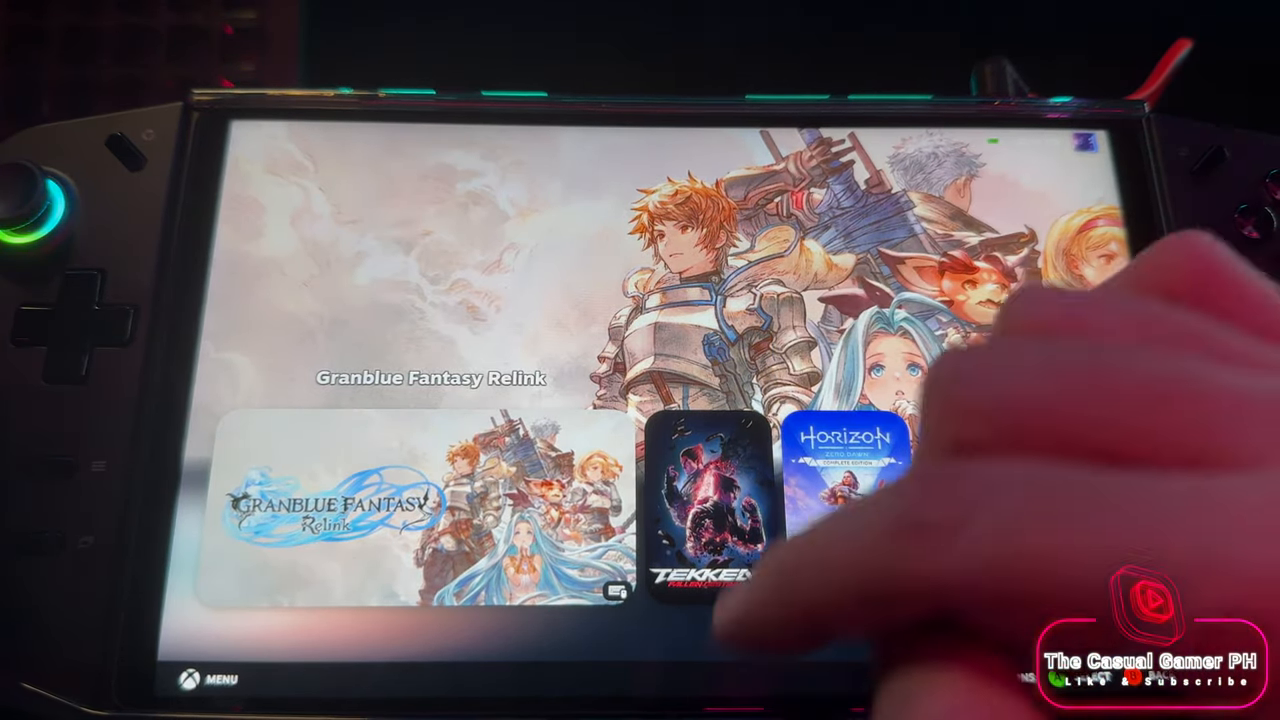
{"action": "left_click", "coordinate": [636, 678]}
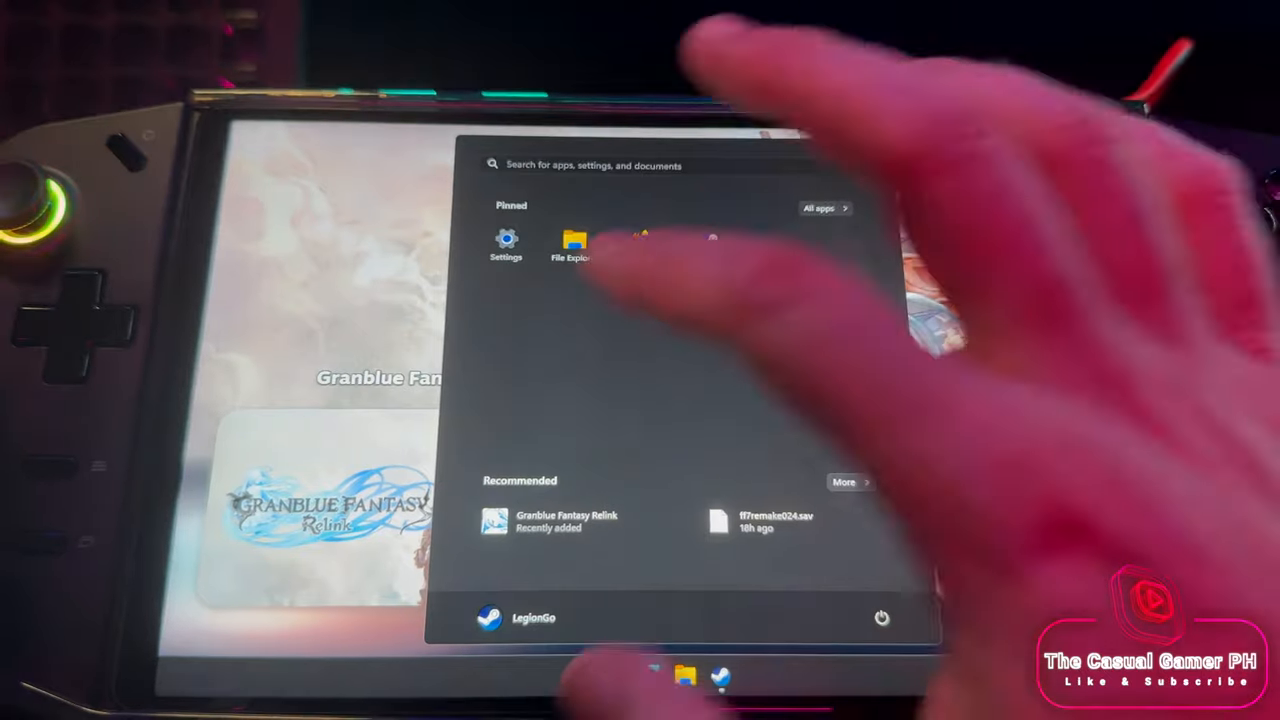
{"action": "left_click", "coordinate": [572, 240]}
{"action": "type", "text": "r"}
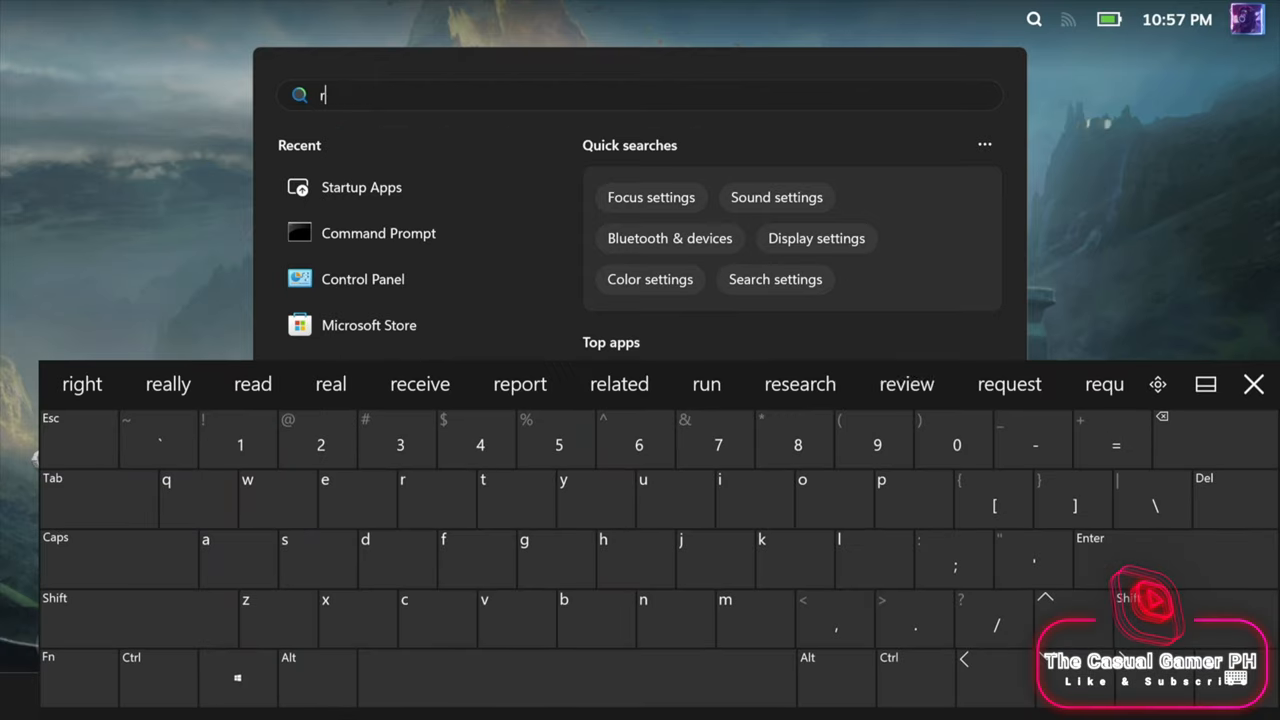
Search for 'Registry Editor' in Start and launch it
{"action": "type", "text": "egistry Editor"}
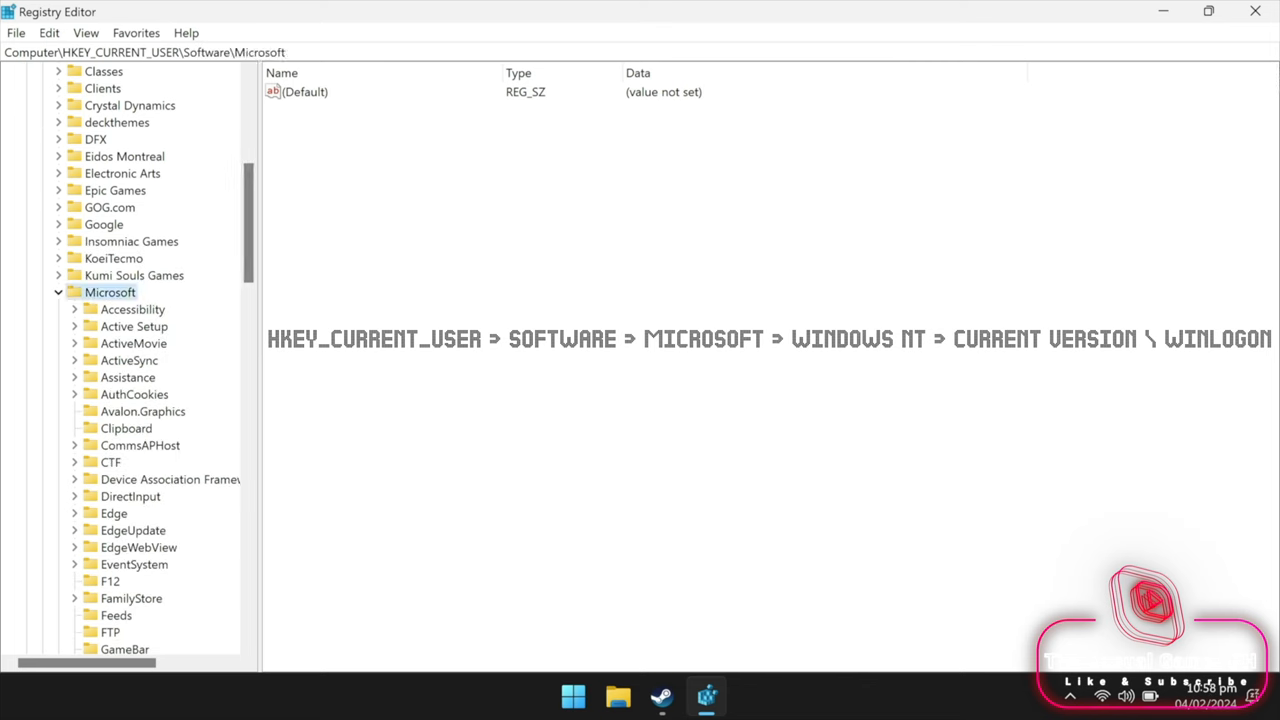
Reach HKEY_CURRENT_USER\...\Windows NT\CurrentVersion\Winlogon for the Shell value, then confirm exiting Steam
{"action": "scroll", "scroll_direction": "down", "scroll_amount": 3}
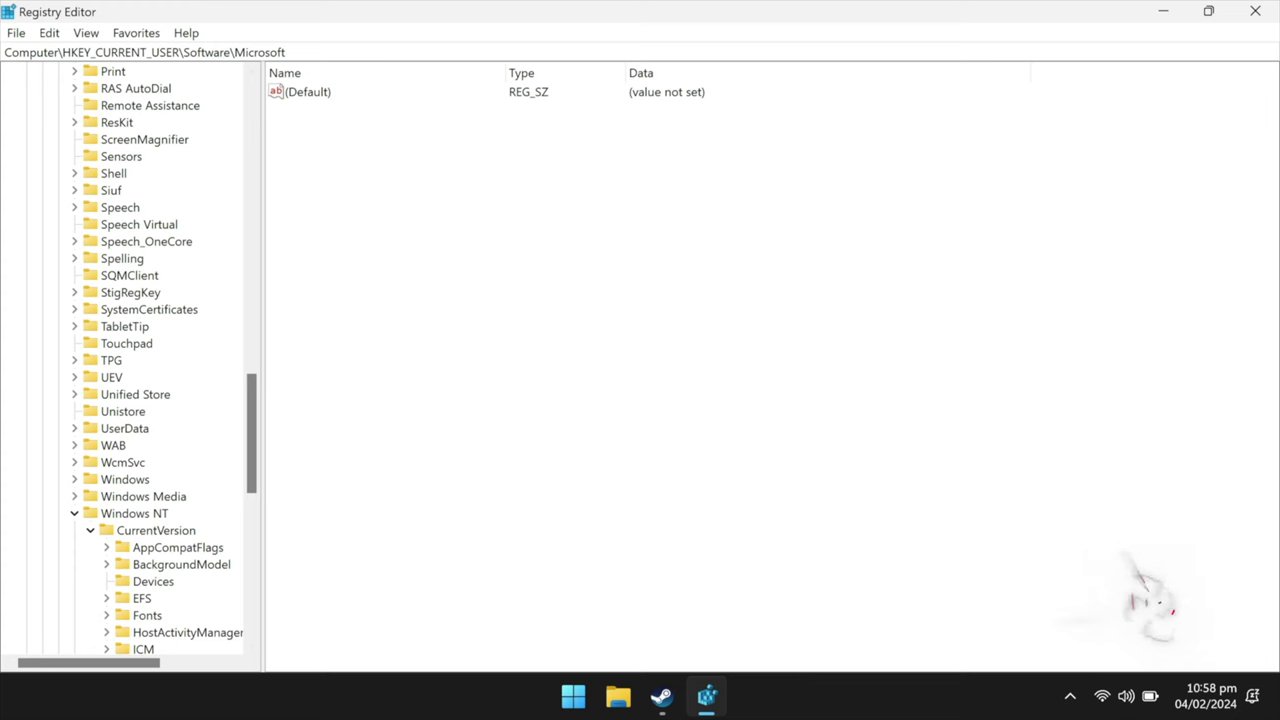
{"action": "left_click", "coordinate": [128, 512]}
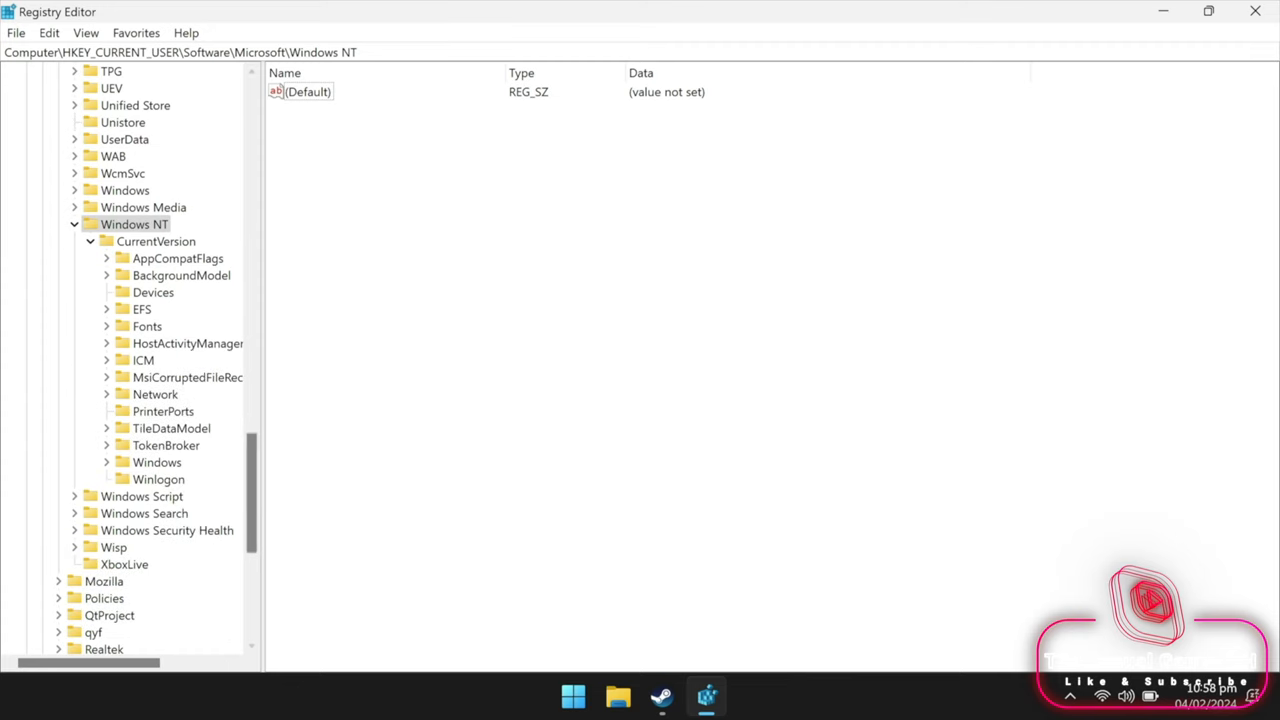
{"action": "left_click", "coordinate": [156, 480]}
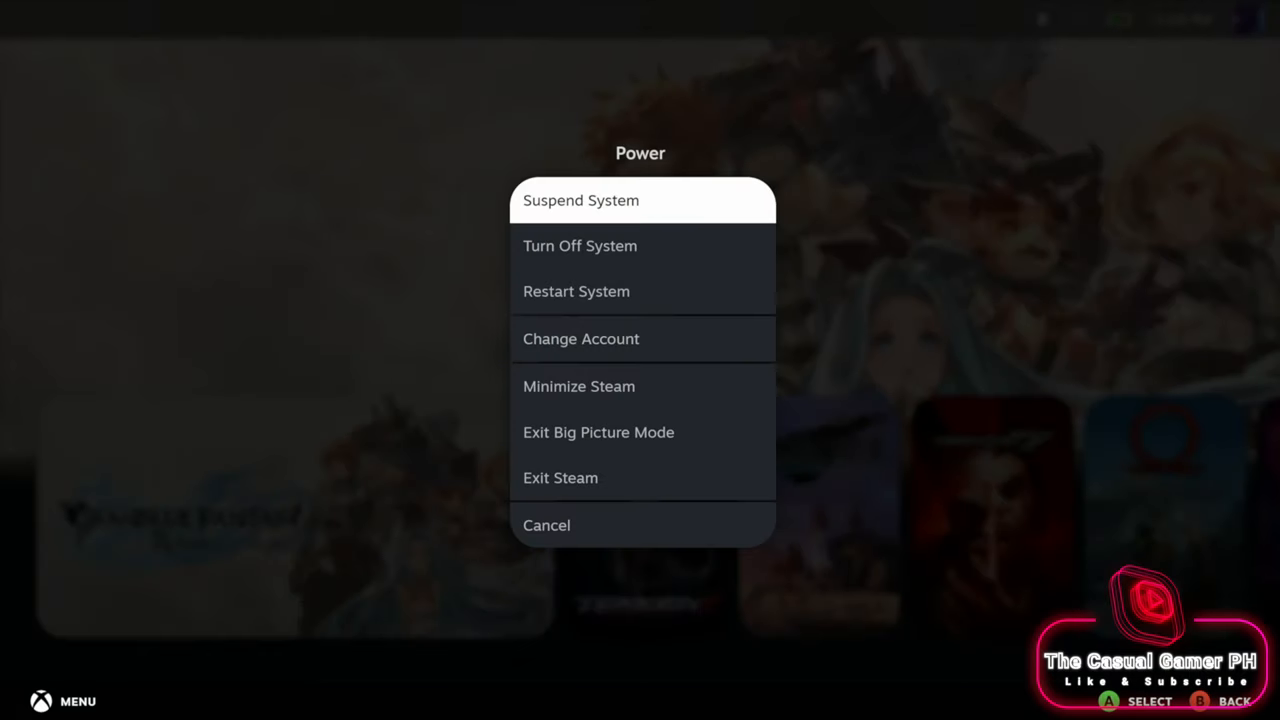
{"action": "left_click", "coordinate": [560, 478]}
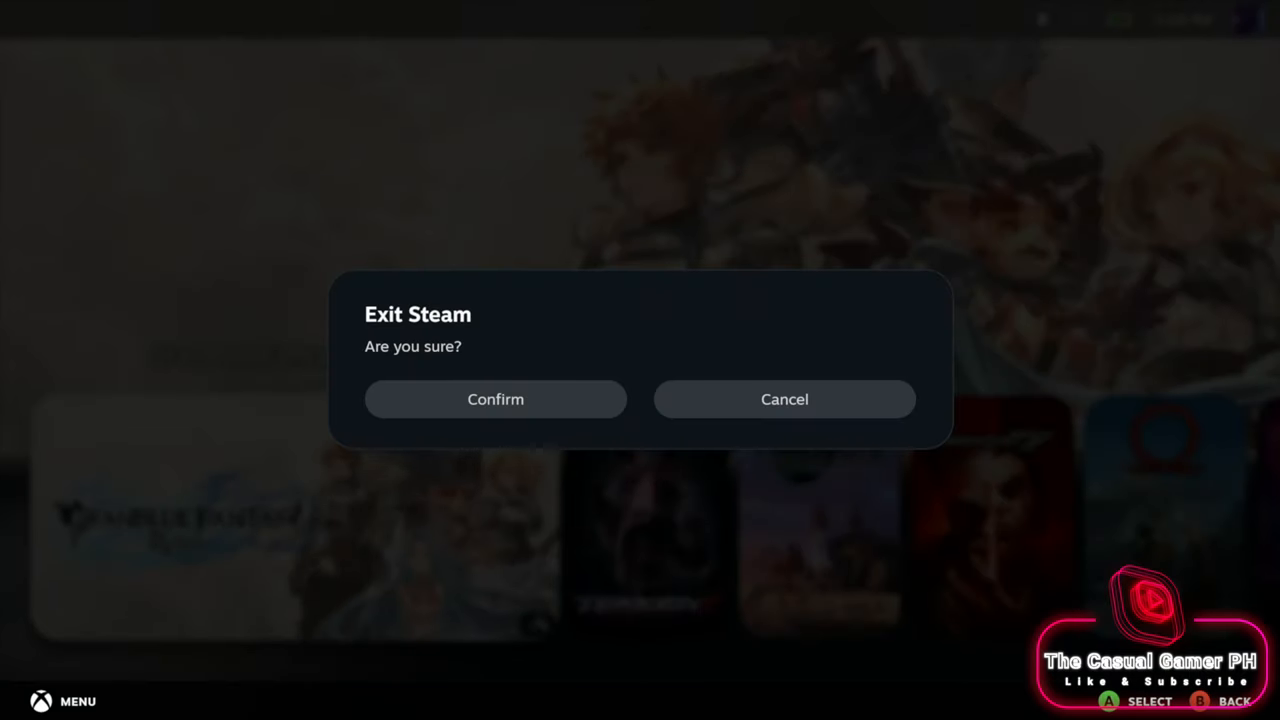